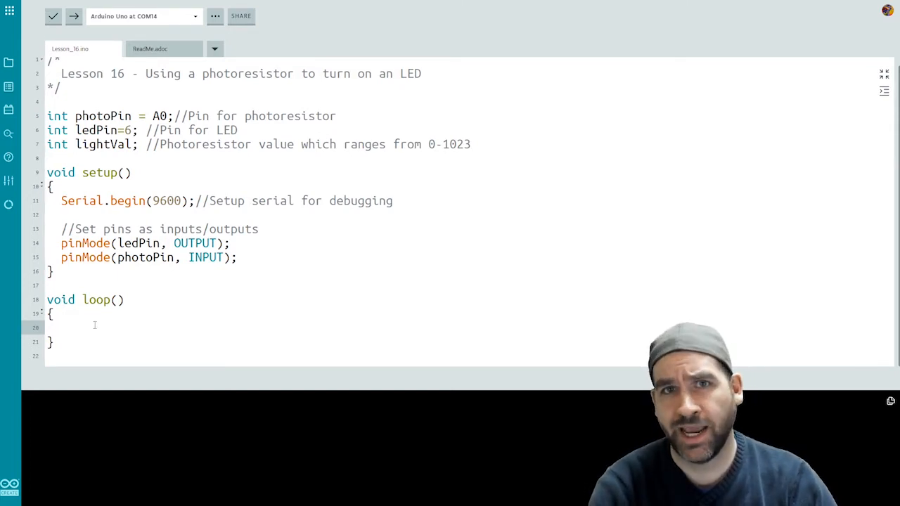
Add lightVal = analogRead(photoPin), Serial.println(lightVal) and delay(500) to loop() with comments.
{"action": "type", "text": "lightVal = analogRead(photoPin); //read the light value from the photoresistor"}
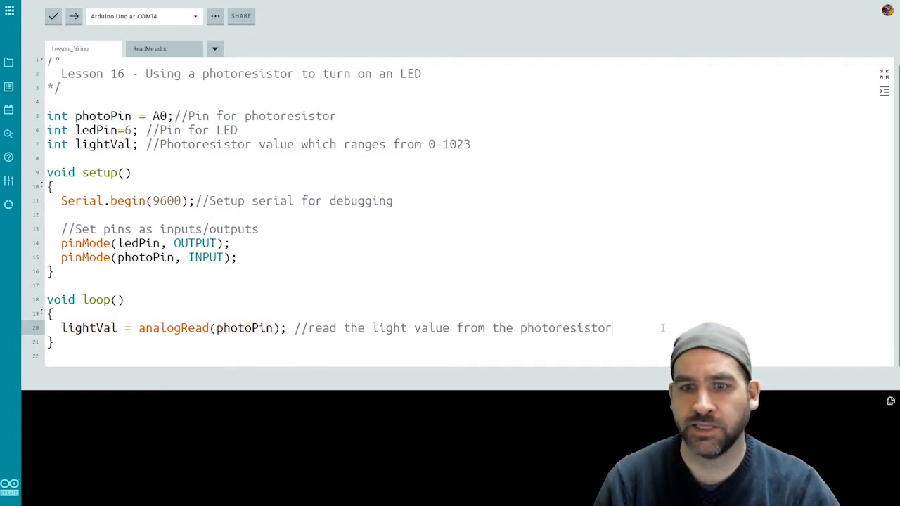
{"action": "key", "text": "enter"}
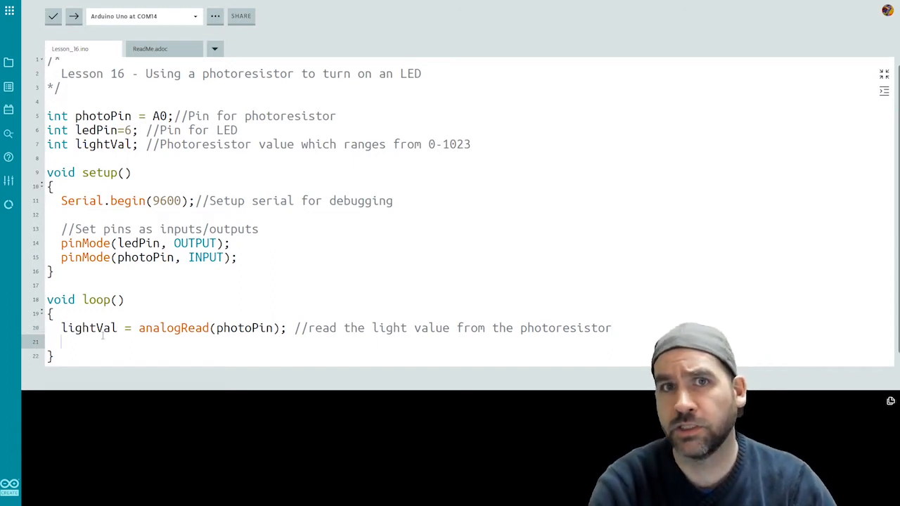
{"action": "type", "text": "Serial.println(lightVal); //print it to the screen for debugging and setting the values"}
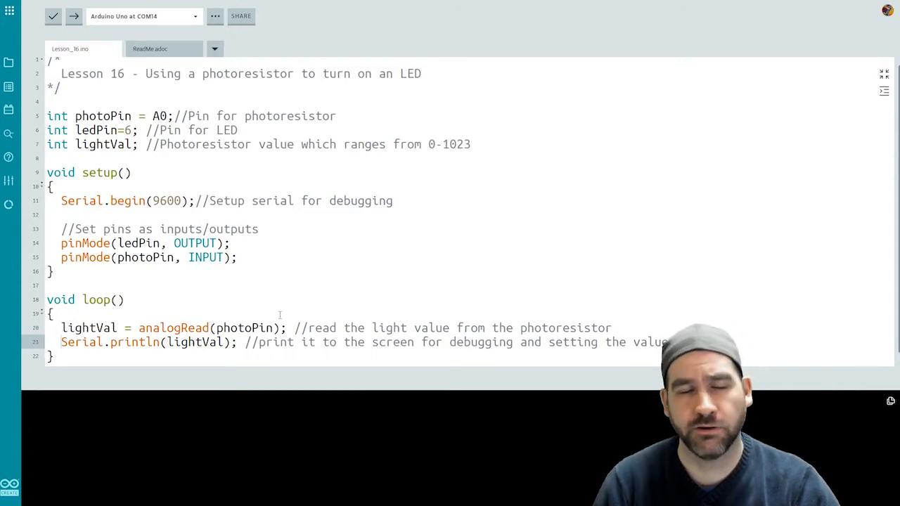
{"action": "type", "text": "s"}
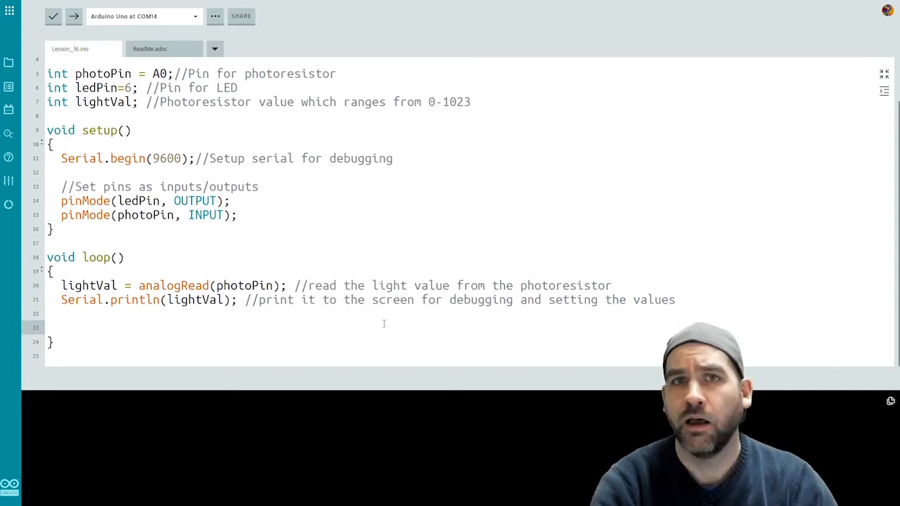
{"action": "type", "text": "de"}
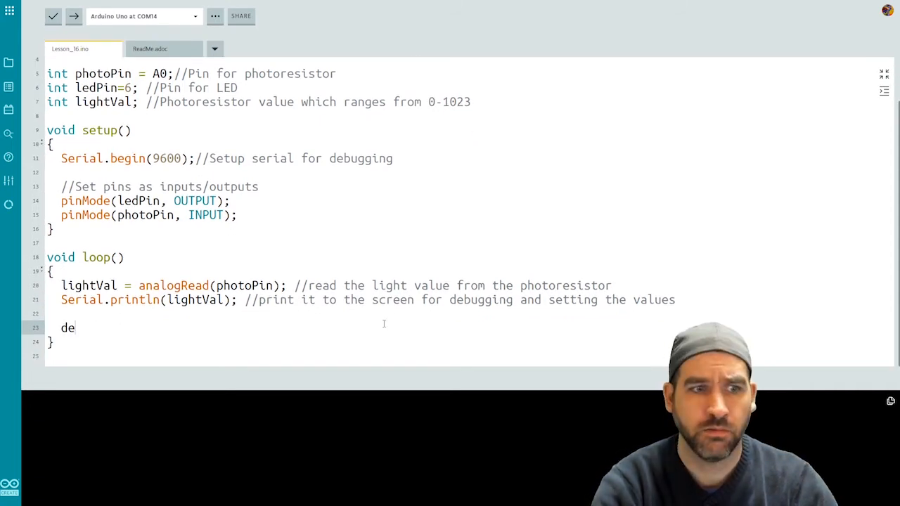
{"action": "type", "text": "lay(500);"}
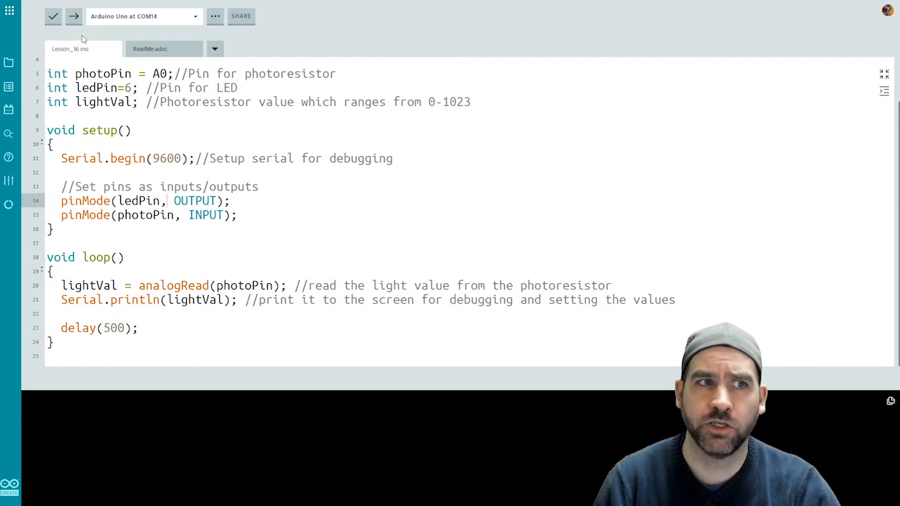
Upload Lesson_16 to the Arduino Uno, then close the serial readings panel.
{"action": "left_click", "coordinate": [73, 16]}
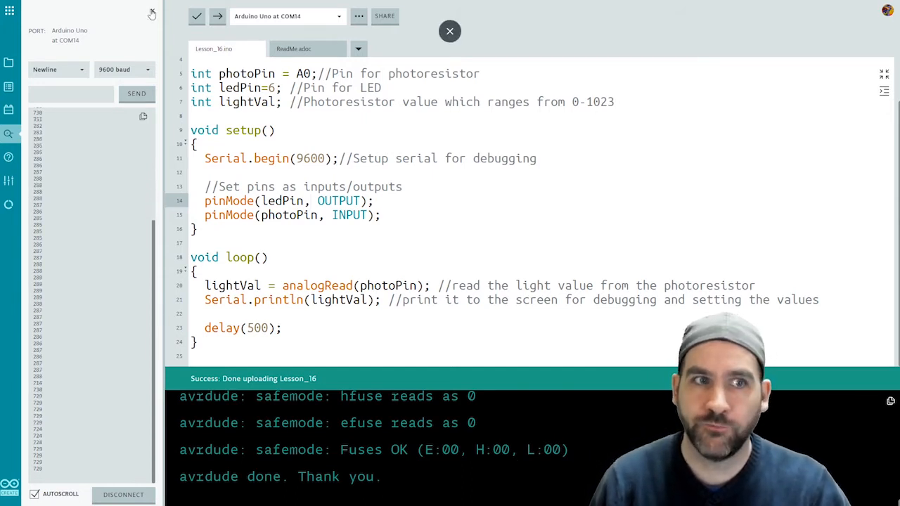
{"action": "left_click", "coordinate": [449, 31]}
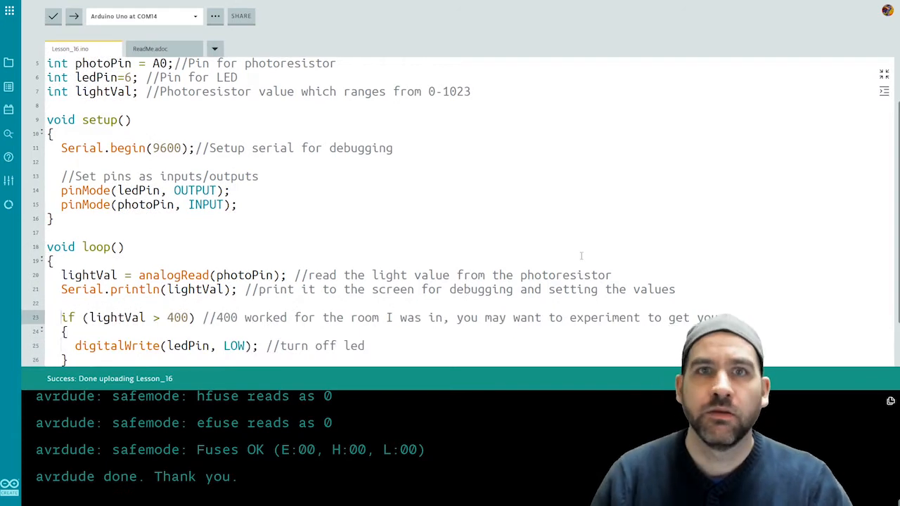
Scroll down in loop() to the if (lightVal > 400) LED-off block.
{"action": "scroll", "scroll_direction": "down", "scroll_amount": 3}
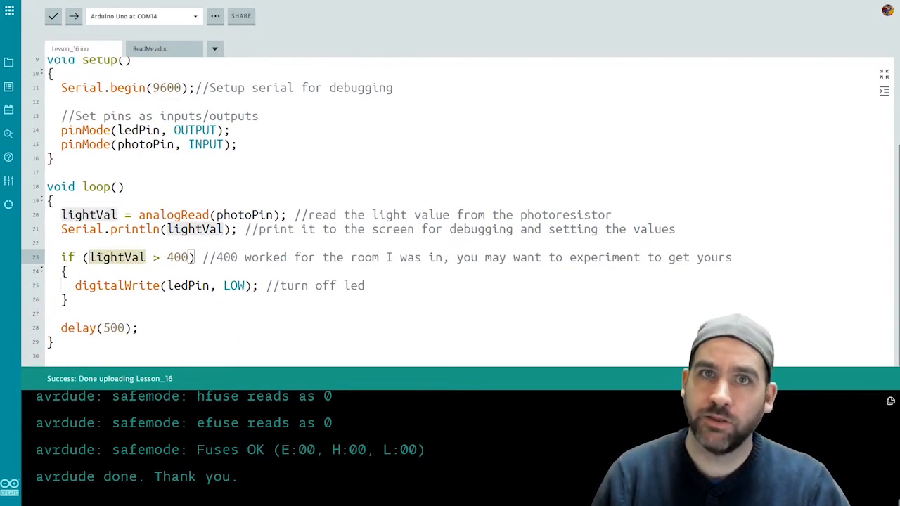